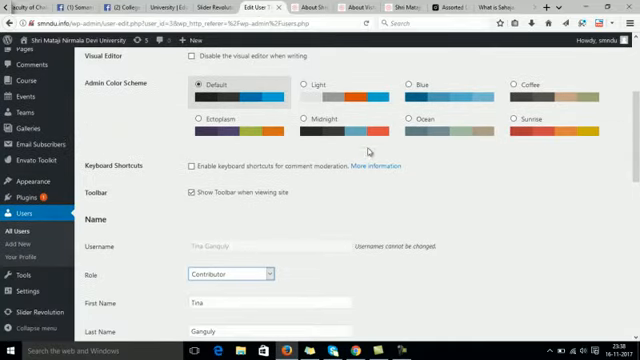
Step: Set the user's Role on the profile page from Contributor to Author
scroll("down", 3)
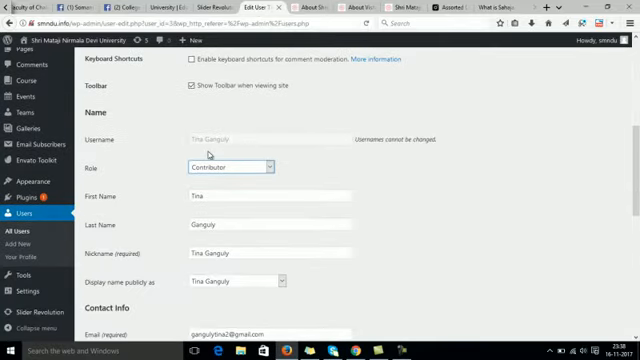
mouse_move(460, 156)
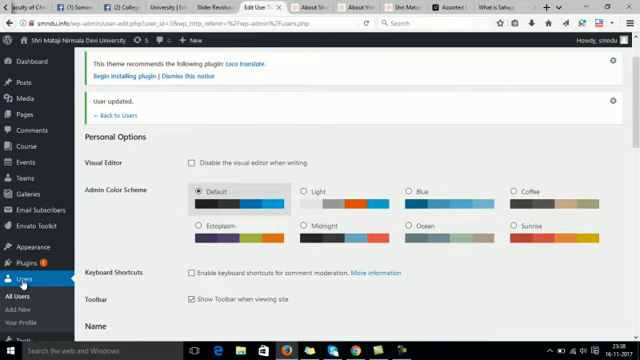
scroll("down", 3)
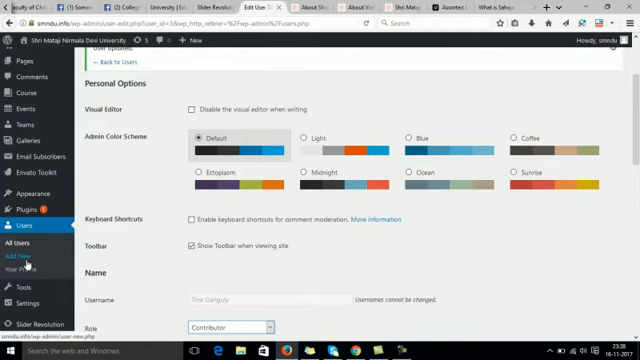
scroll("down", 3)
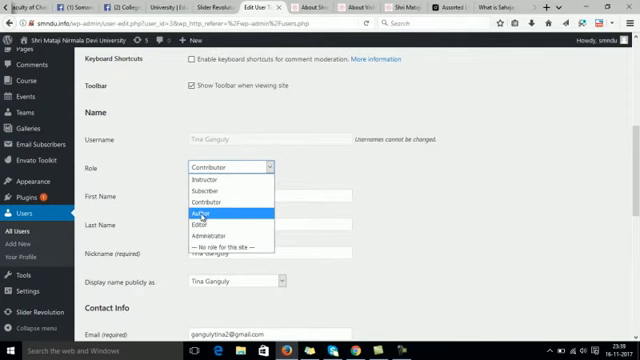
left_click(200, 216)
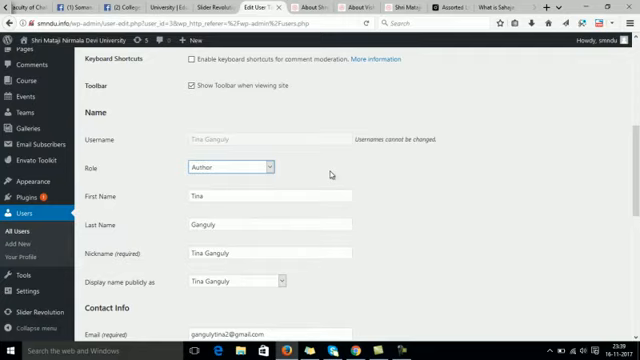
scroll("down", 3)
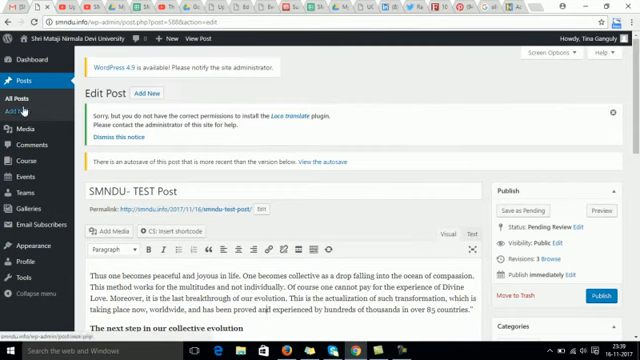
mouse_move(400, 196)
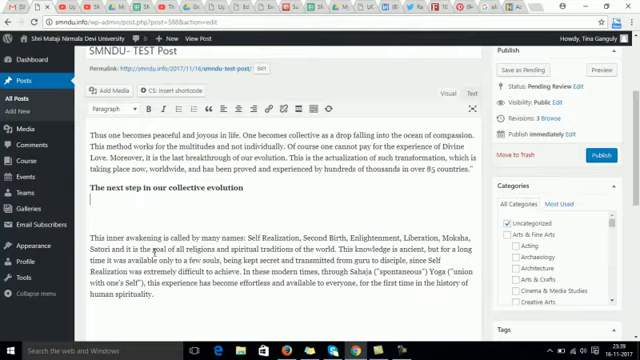
Step: Start an Add Media upload and browse to D: > SMNDU-WEBSITE
left_click(122, 94)
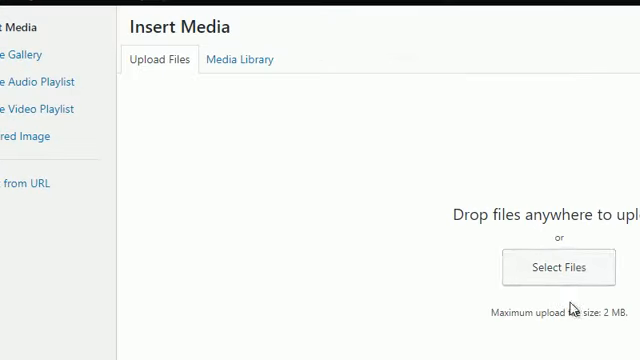
left_click(556, 268)
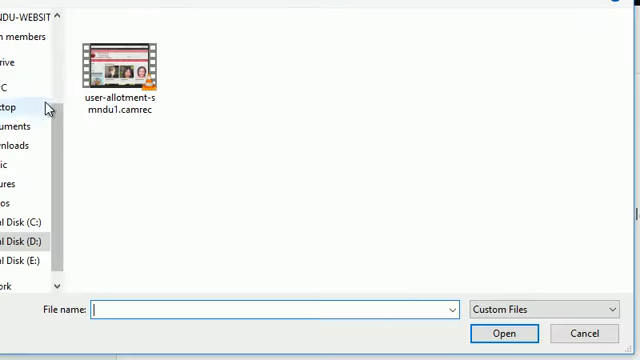
left_click(30, 238)
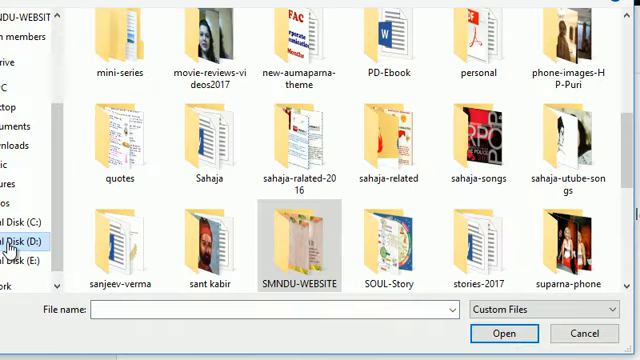
double_click(292, 238)
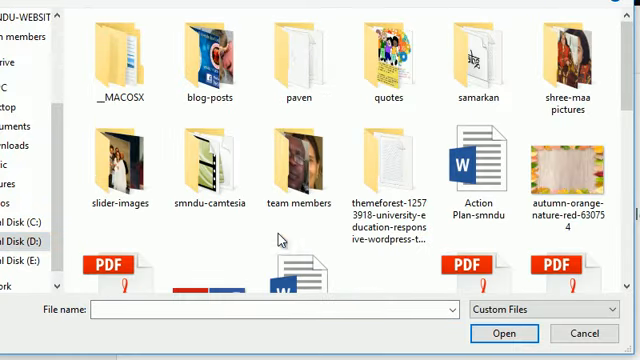
Step: Upload the family group photo from the slider-images folder to the media library
left_click(120, 160)
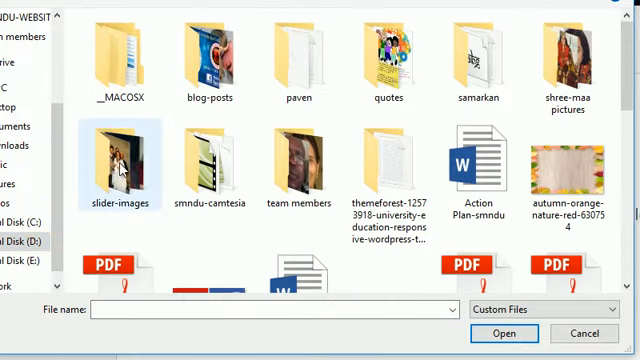
double_click(118, 156)
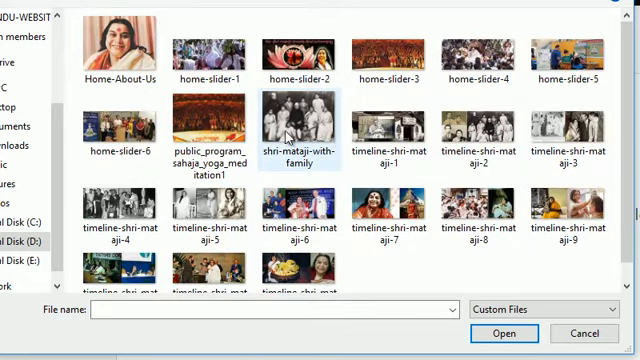
left_click(508, 332)
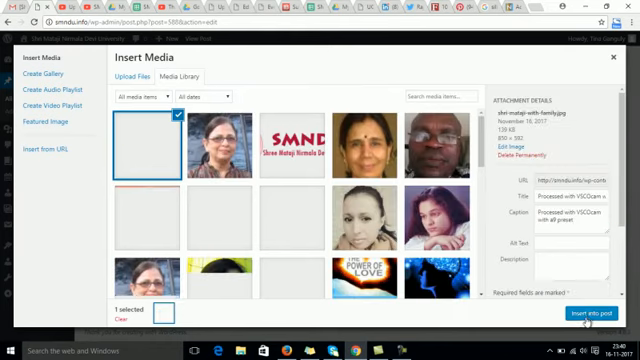
Step: Insert the family photo into the post and set its display size to Full Size
left_click(578, 312)
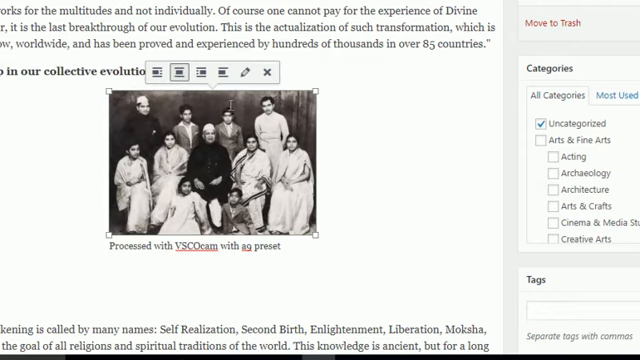
left_click(248, 72)
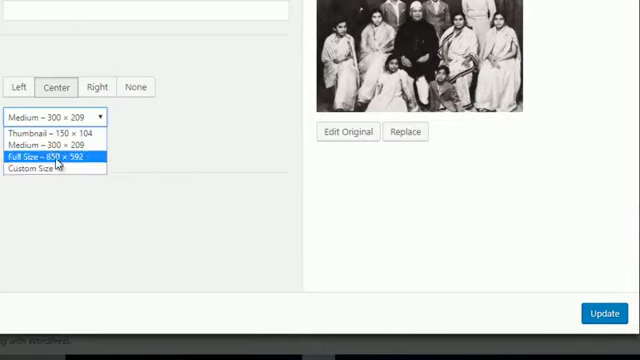
left_click(40, 160)
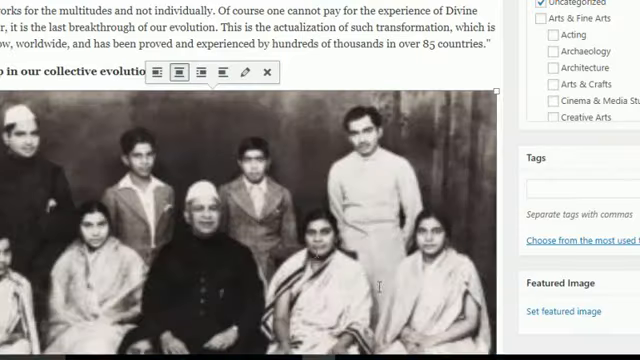
scroll("down", 3)
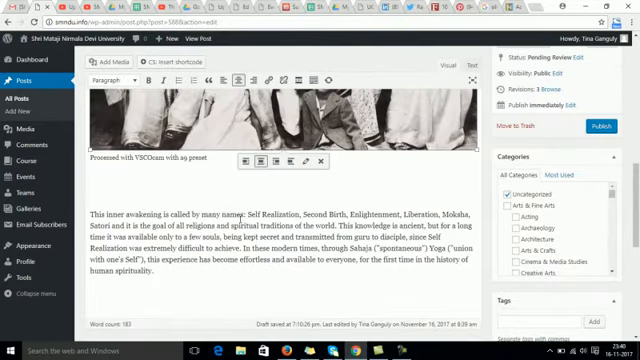
scroll("down", 3)
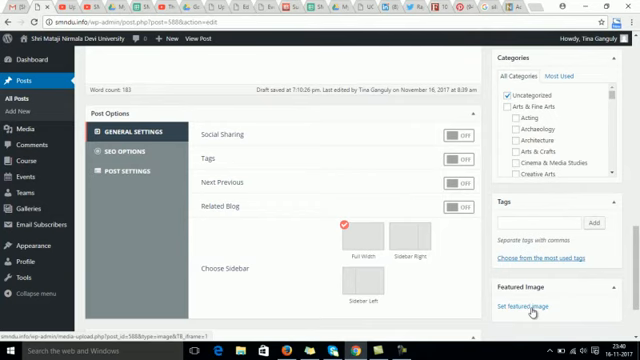
mouse_move(560, 306)
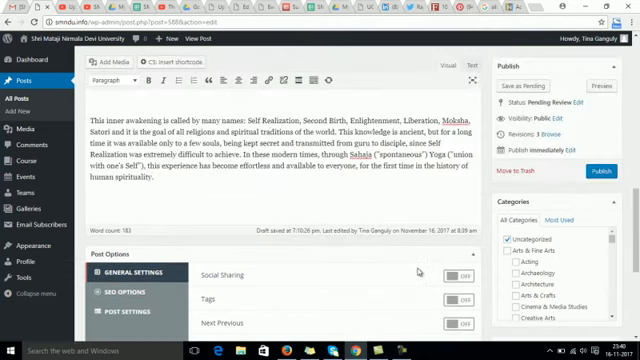
scroll("down", 3)
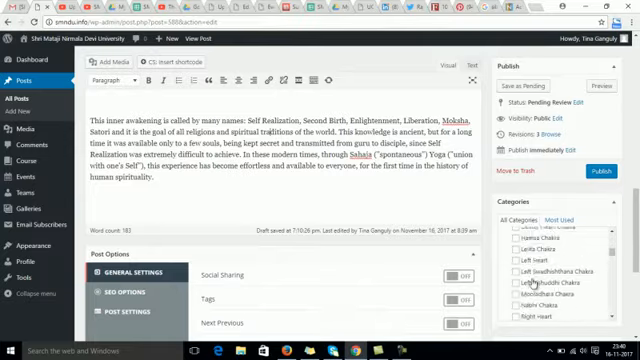
scroll("down", 3)
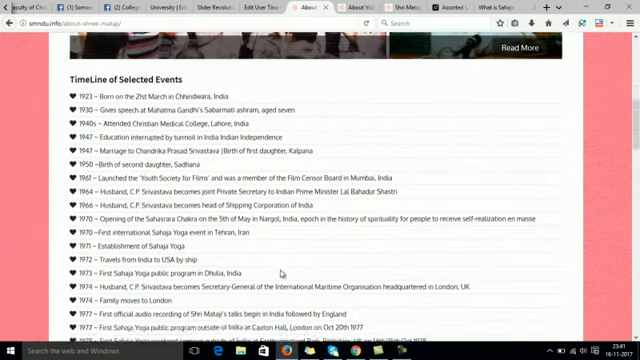
Step: Scroll through the SMNDU university introduction pages to review them
scroll("down", 3)
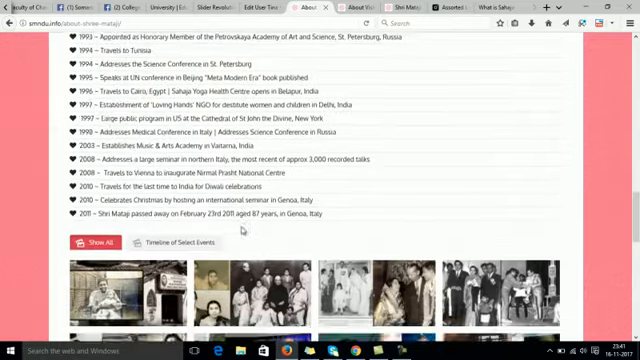
scroll("up", 3)
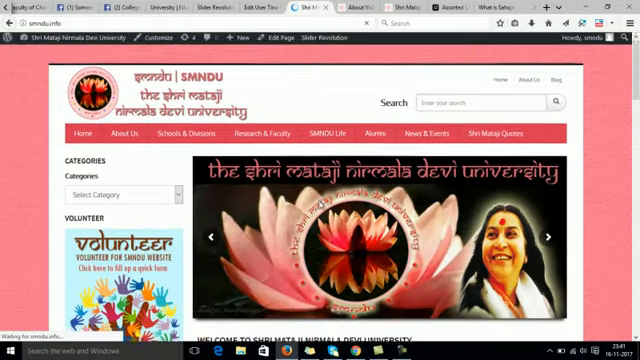
scroll("down", 3)
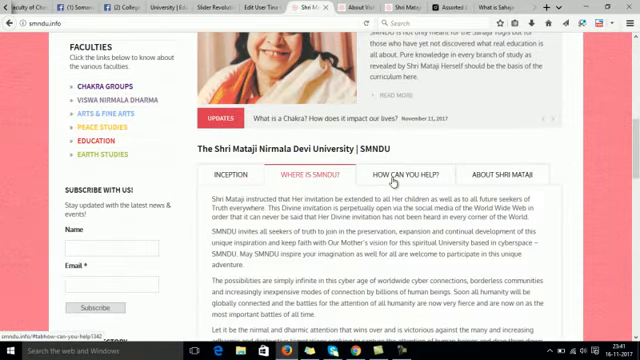
scroll("down", 3)
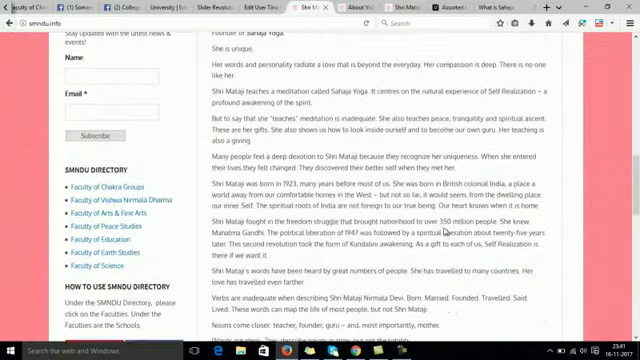
scroll("up", 3)
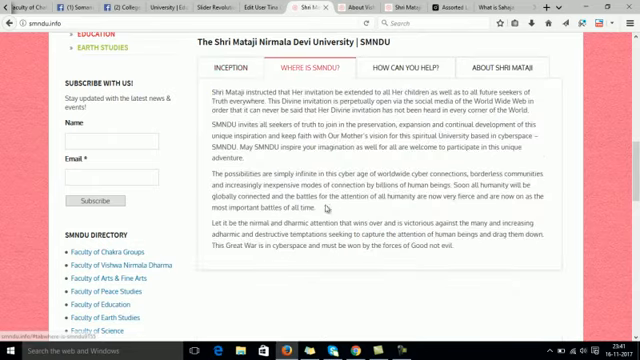
Step: Show the 'How can you help?' tab of the introduction and read through it
left_click(410, 64)
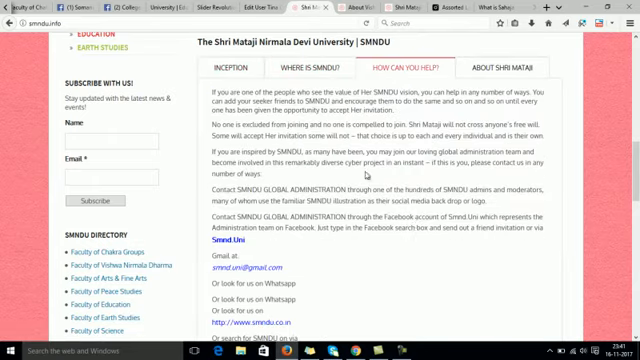
scroll("down", 3)
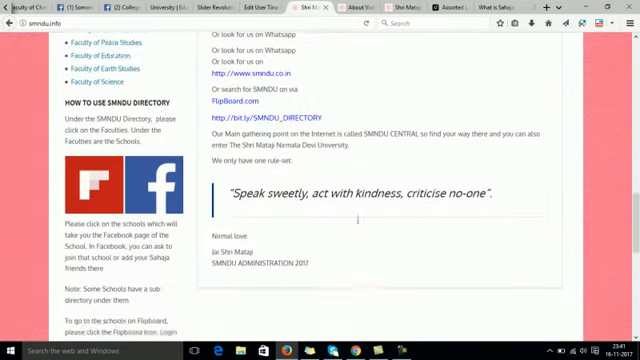
scroll("down", 3)
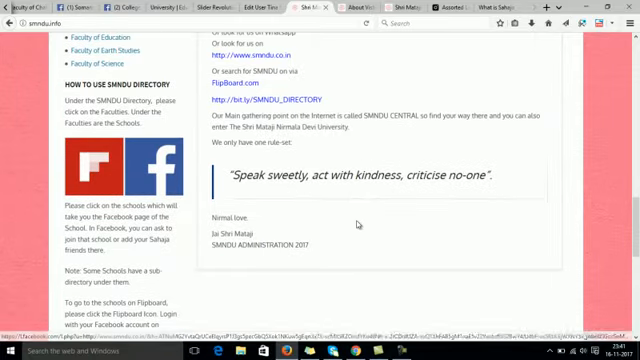
scroll("up", 3)
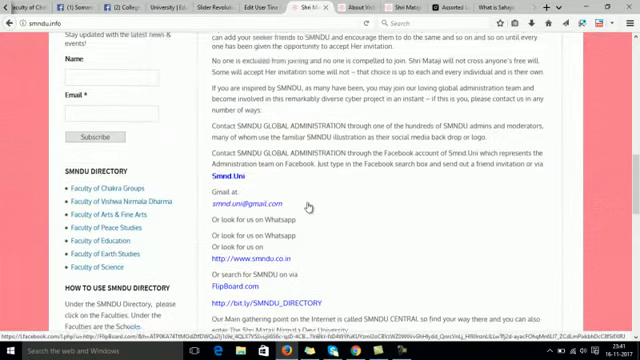
scroll("up", 3)
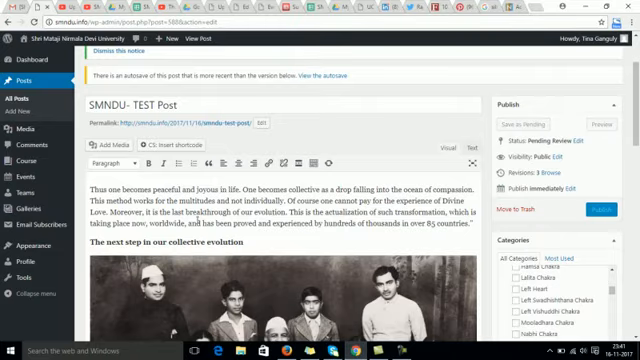
mouse_move(180, 162)
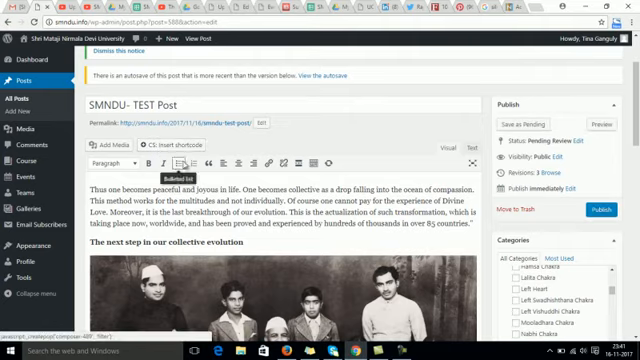
scroll("down", 3)
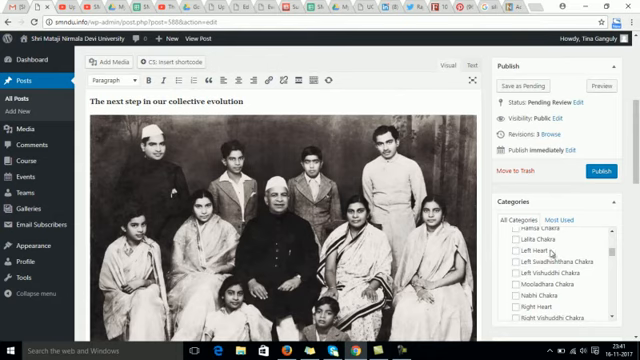
scroll("up", 3)
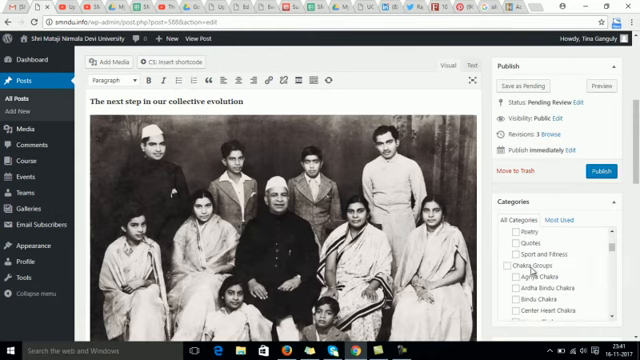
scroll("down", 3)
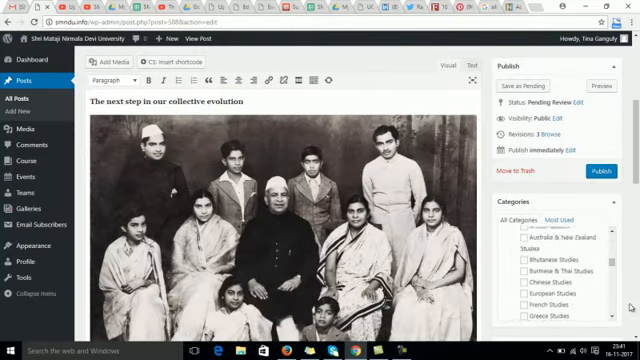
scroll("down", 3)
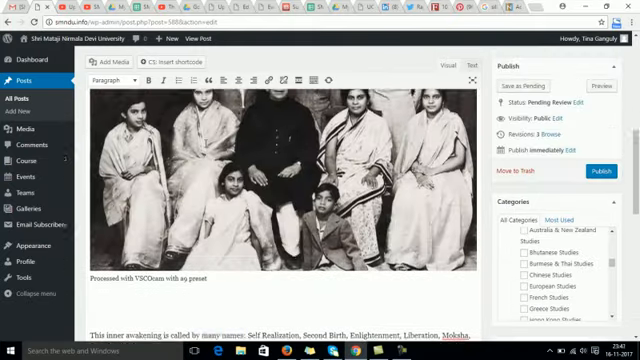